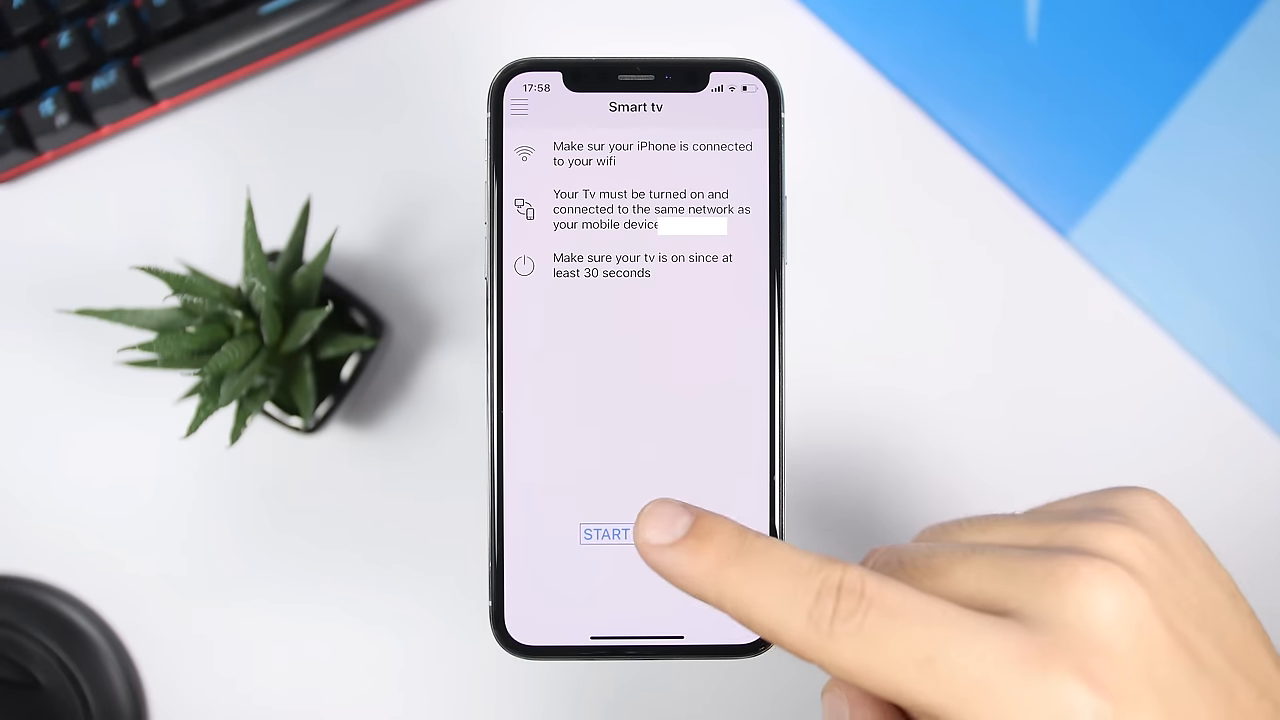
# Start a network scan for compatible TVs from the setup screen.
pyautogui.click(604, 534)
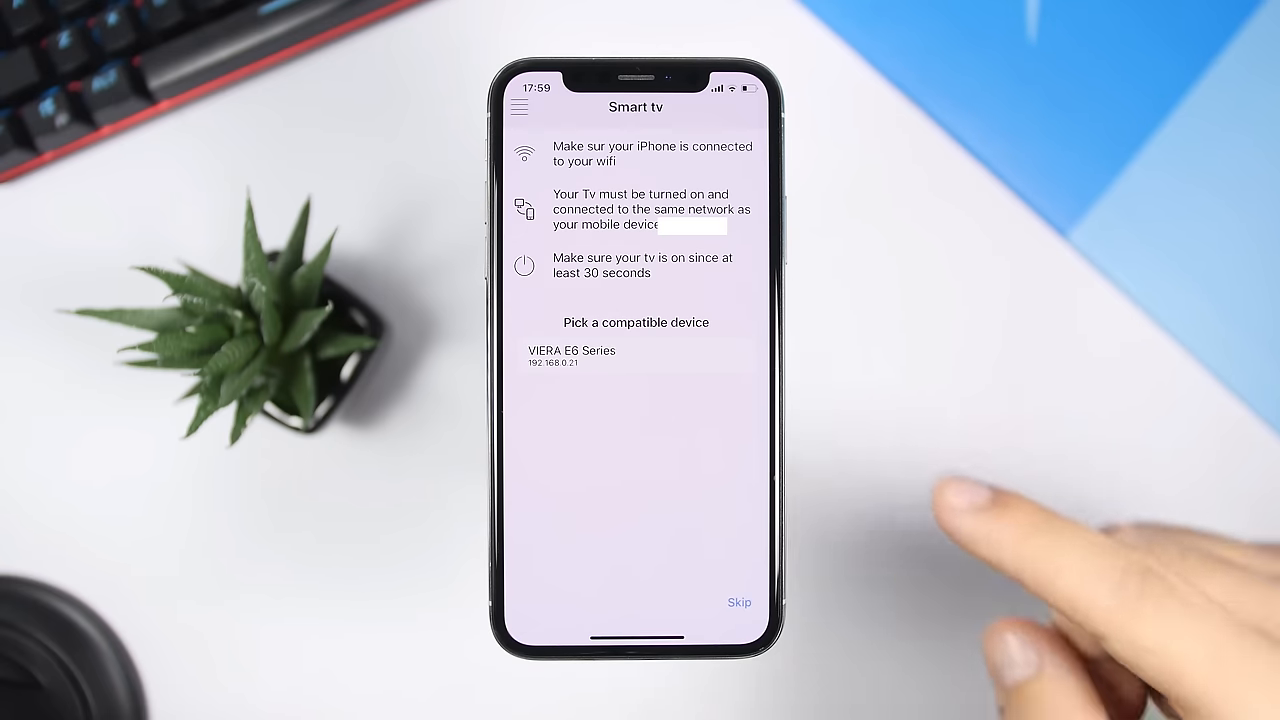
# Connect to VIERA E6 Series, toggle number keypad and back to D-pad, then mute.
pyautogui.click(571, 357)
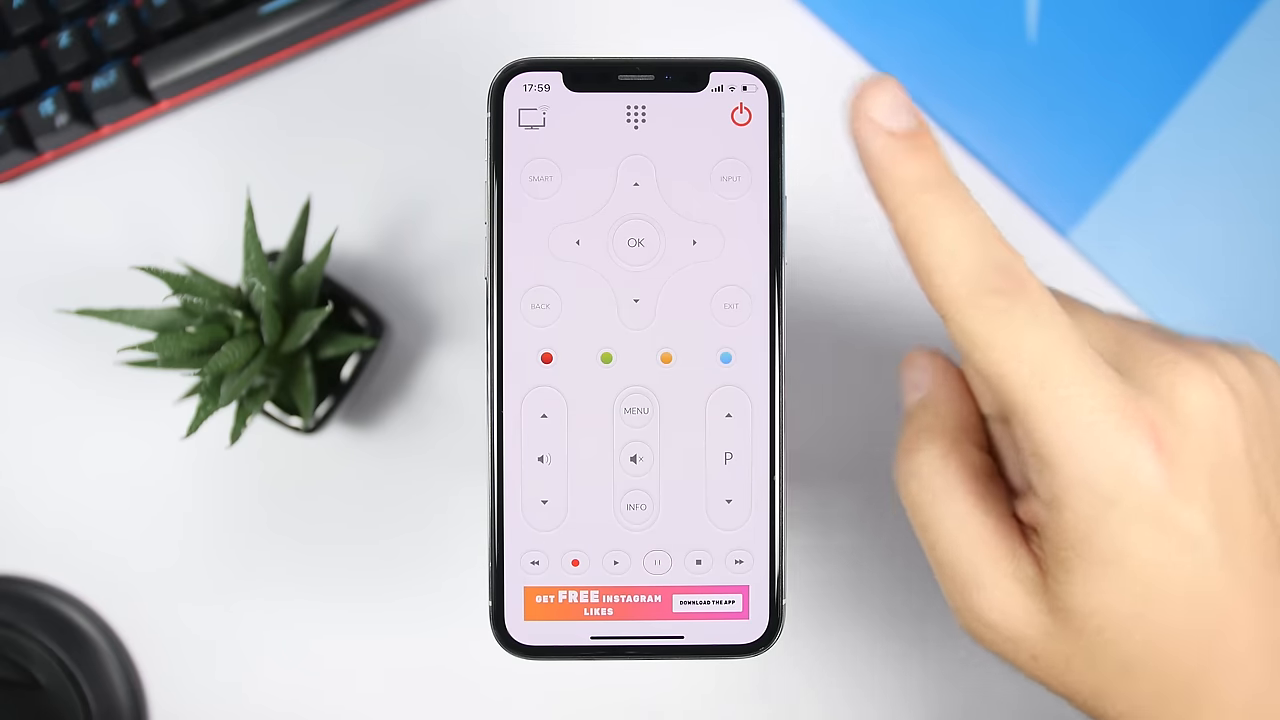
pyautogui.moveTo(880, 200)
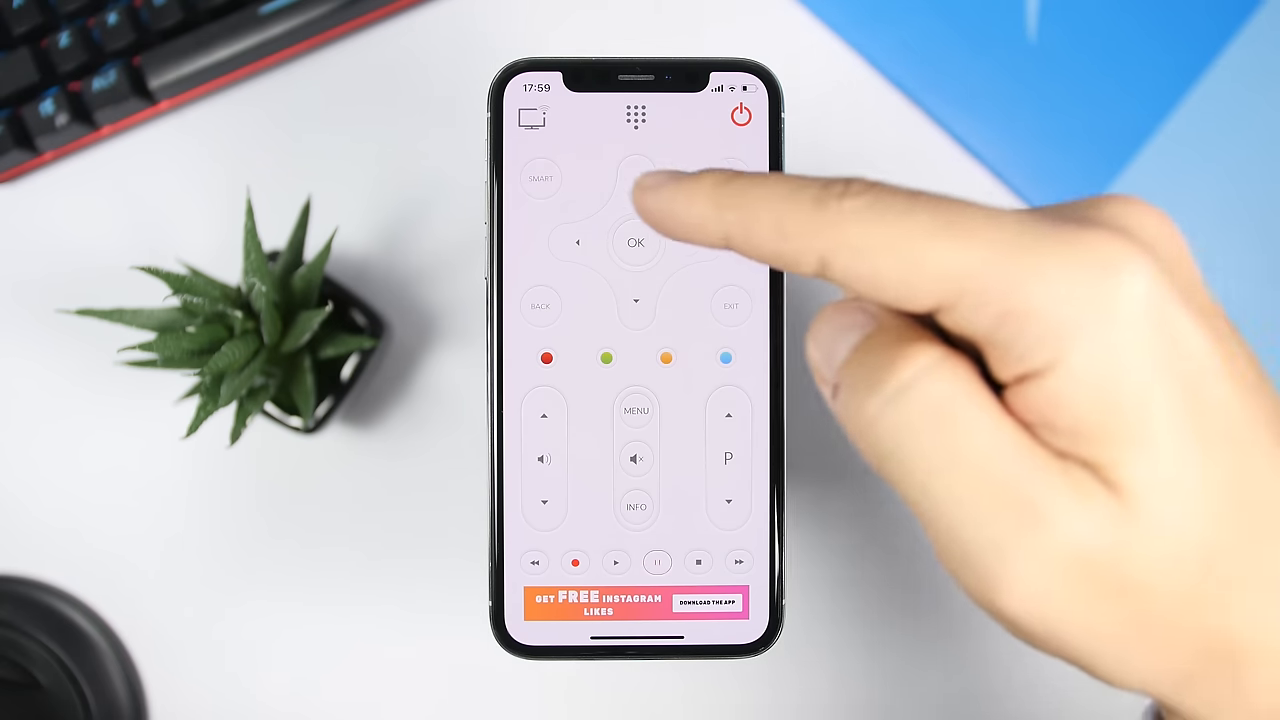
pyautogui.click(636, 117)
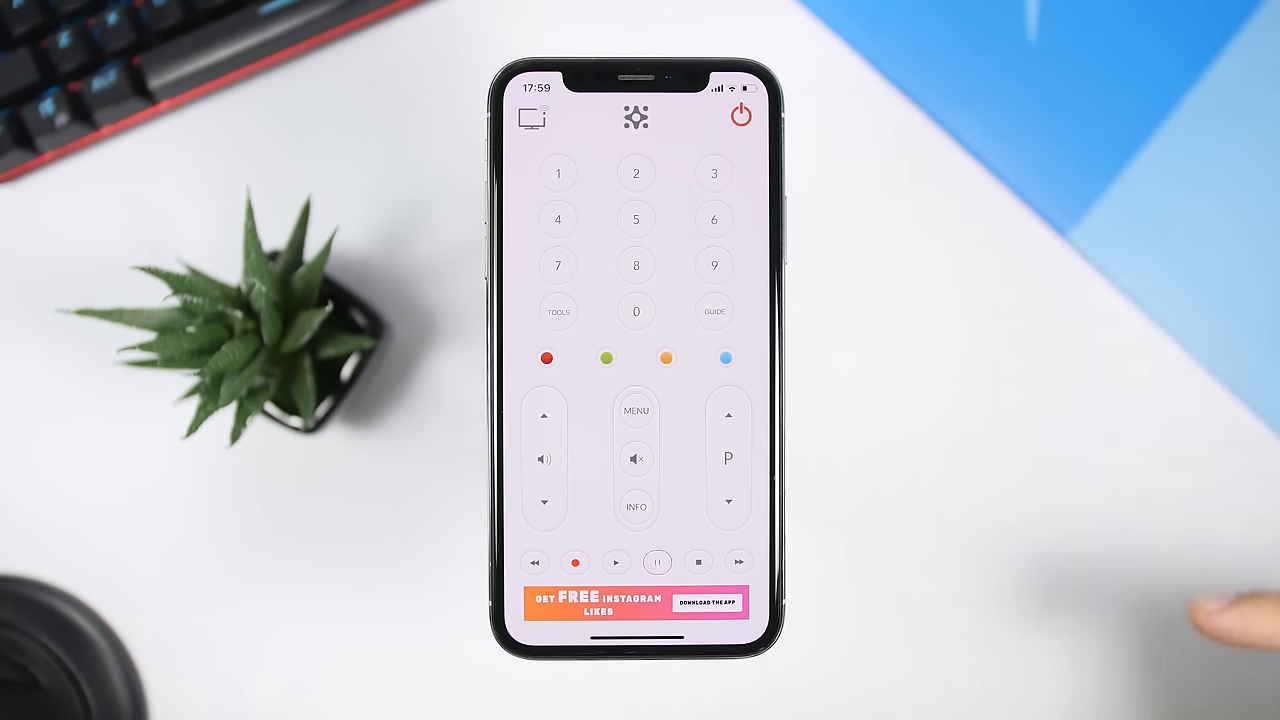
pyautogui.click(636, 117)
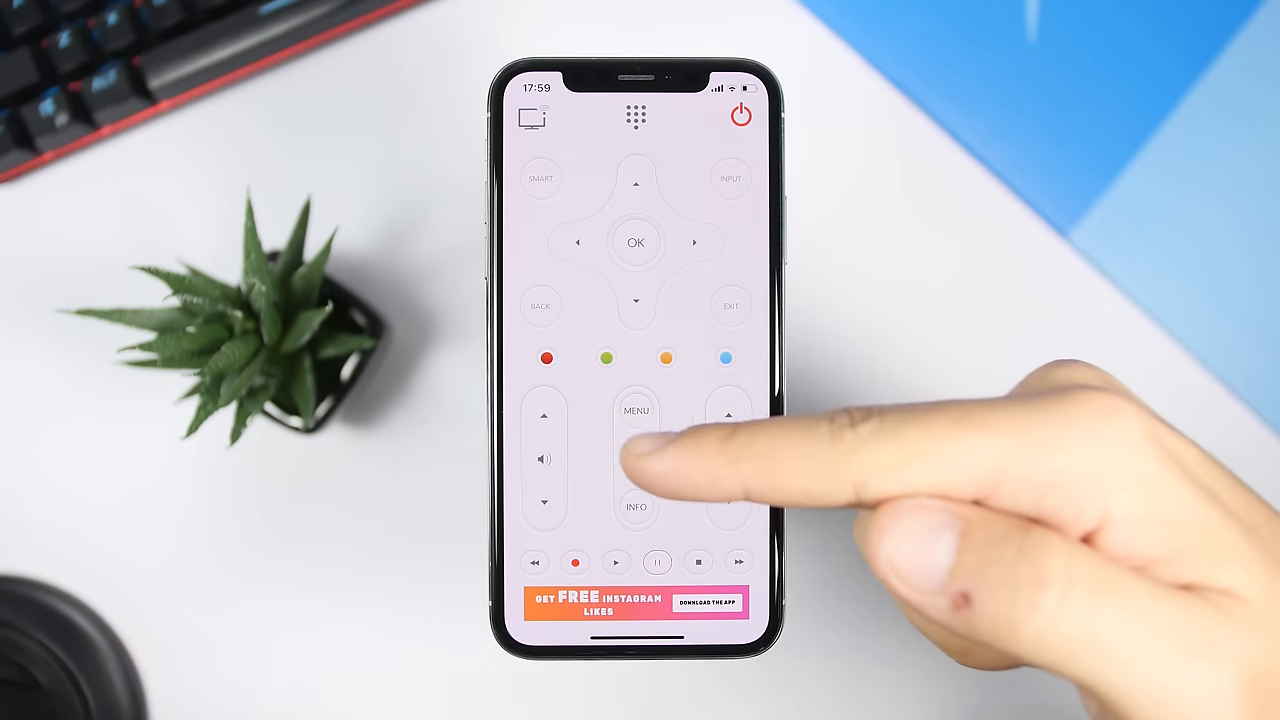
pyautogui.click(636, 458)
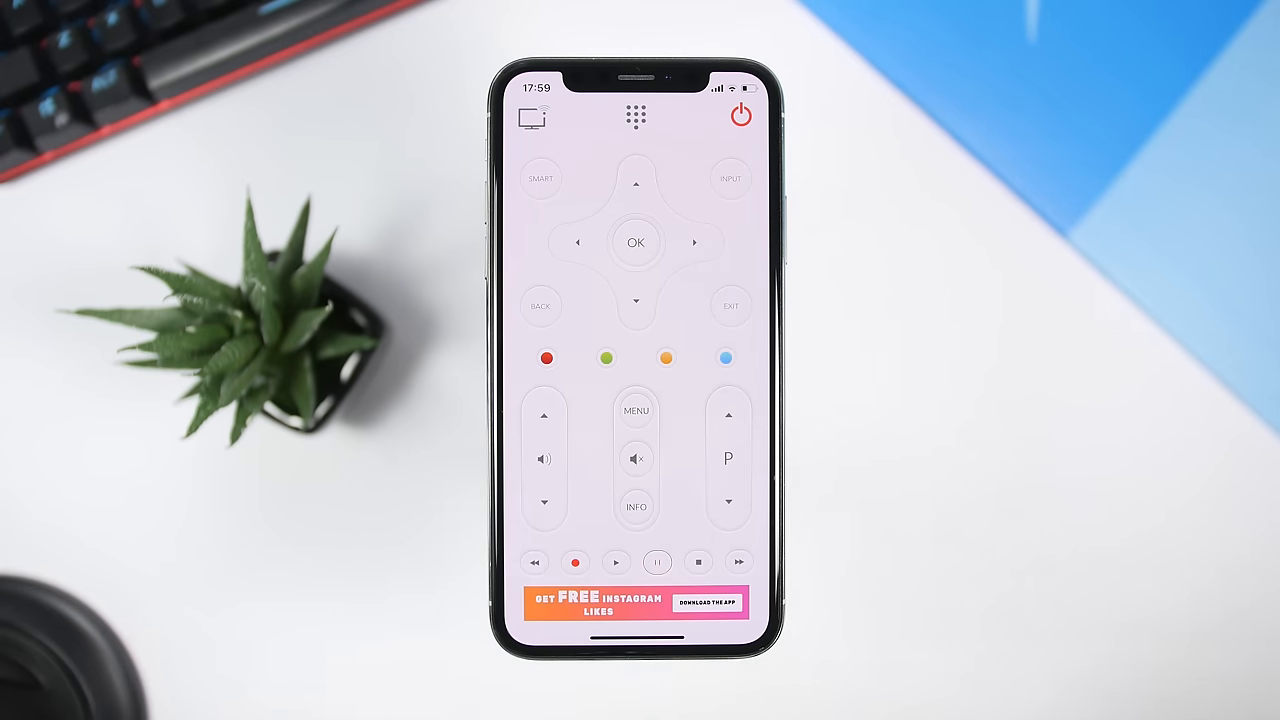